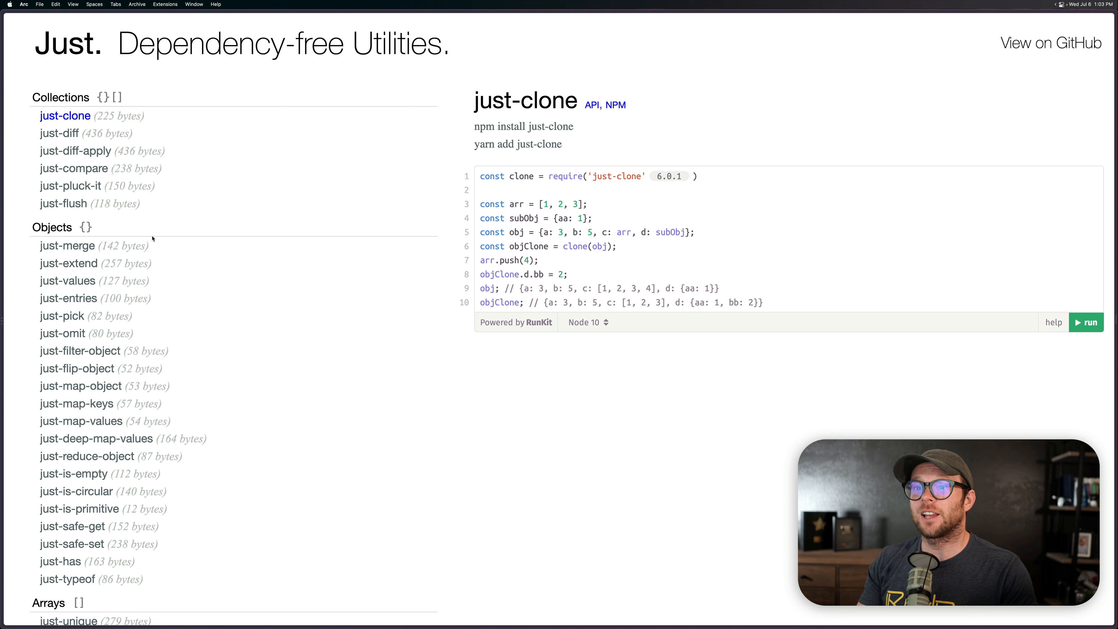
mouse_move(317, 309)
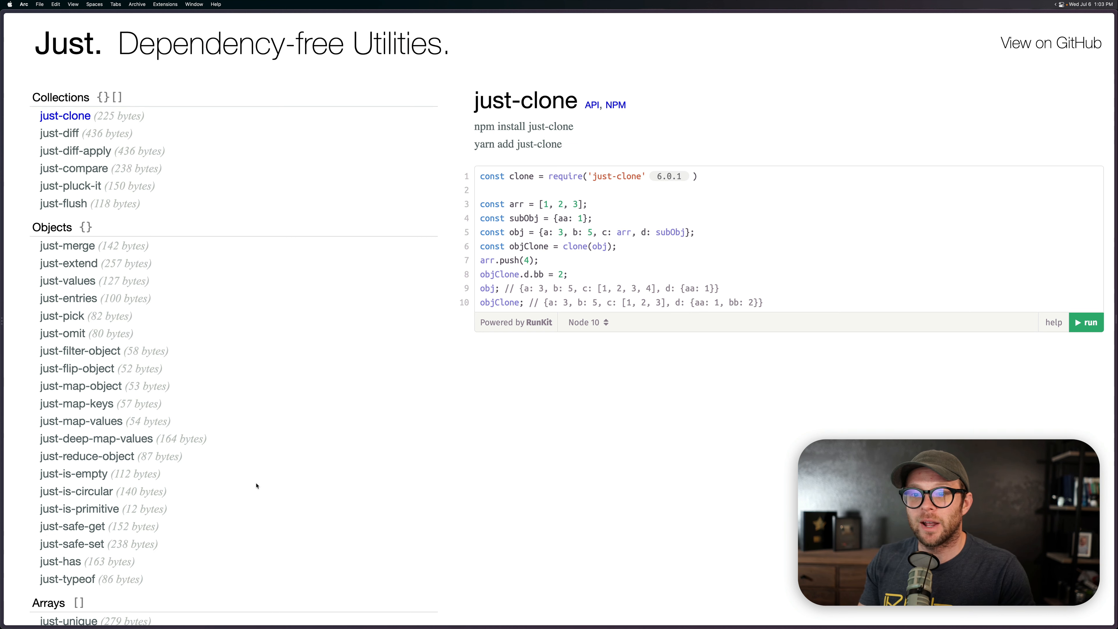
mouse_move(198, 391)
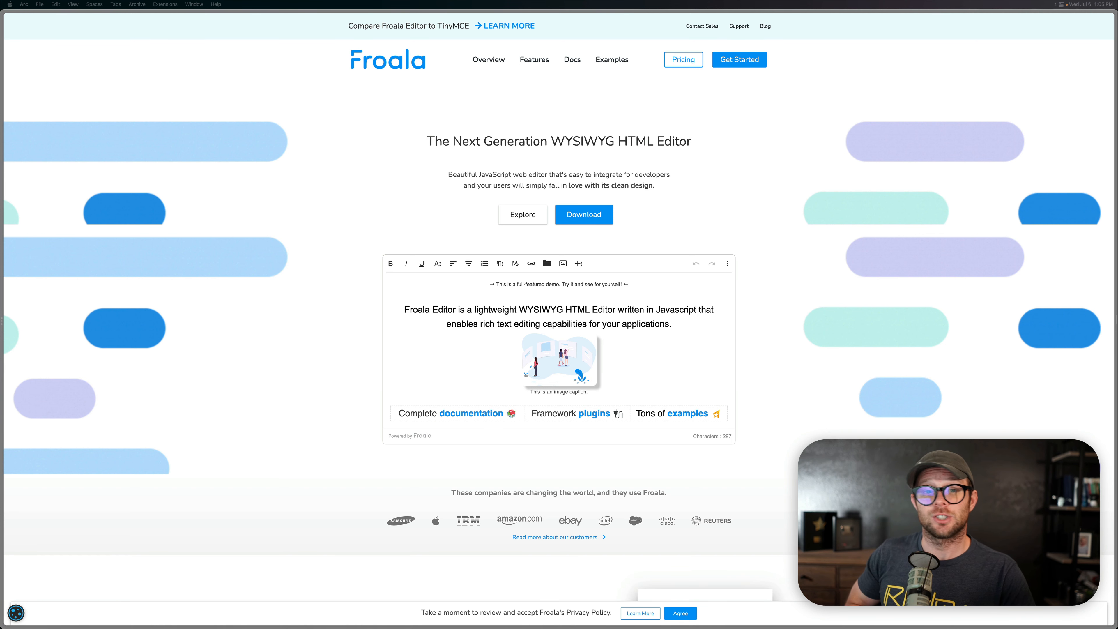
Go to Froala's Documentation overview listing Getting Started, API, Plugins and Examples
click(572, 59)
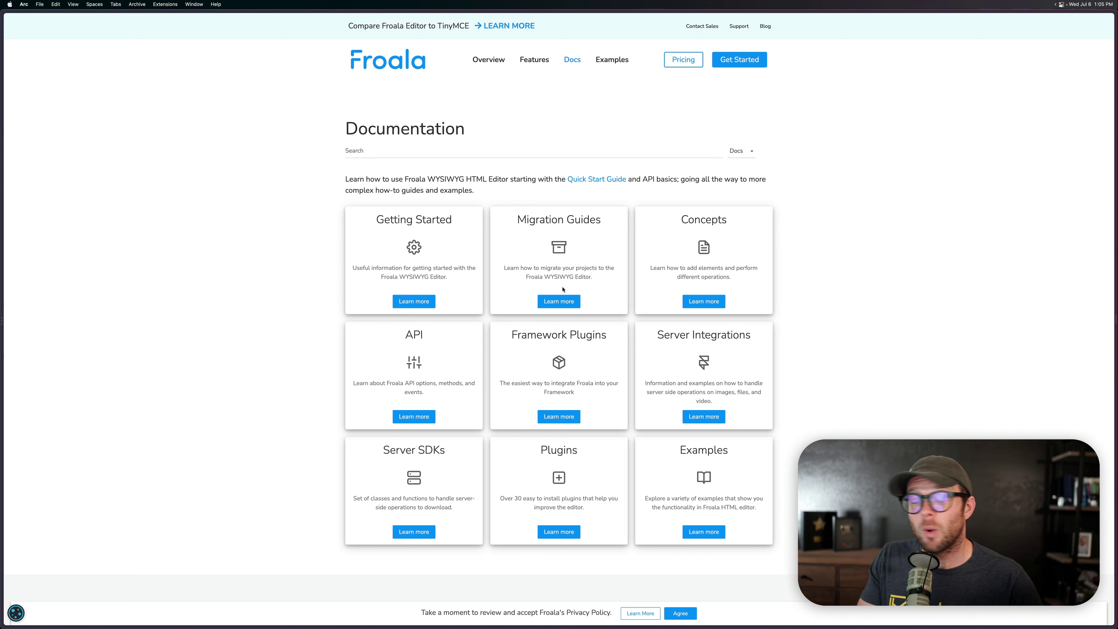
mouse_move(725, 465)
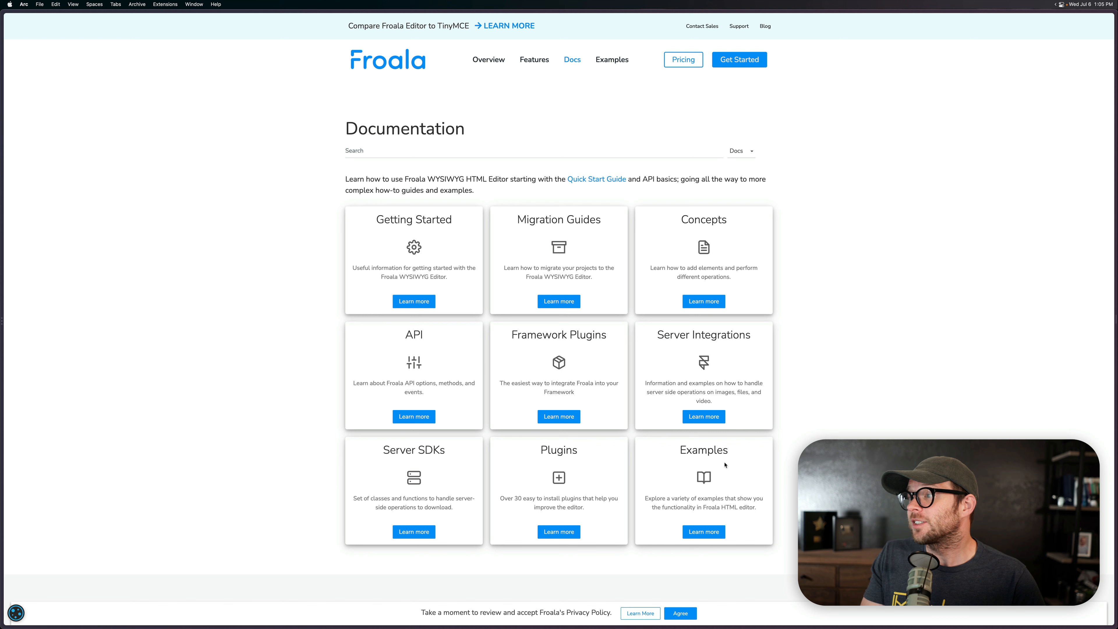
mouse_move(686, 78)
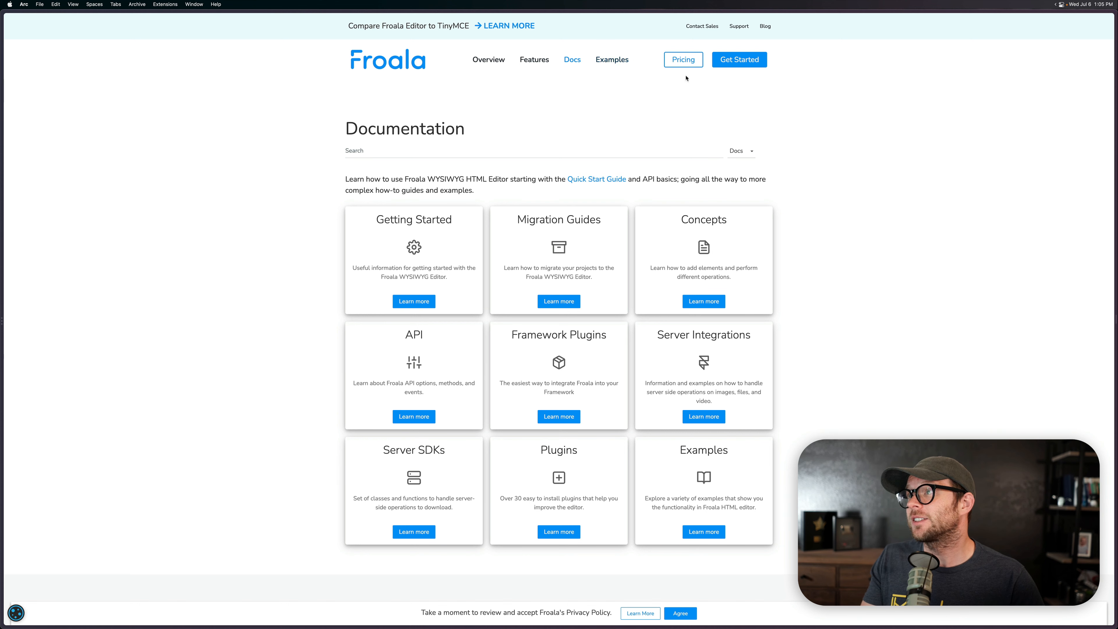
mouse_move(557, 404)
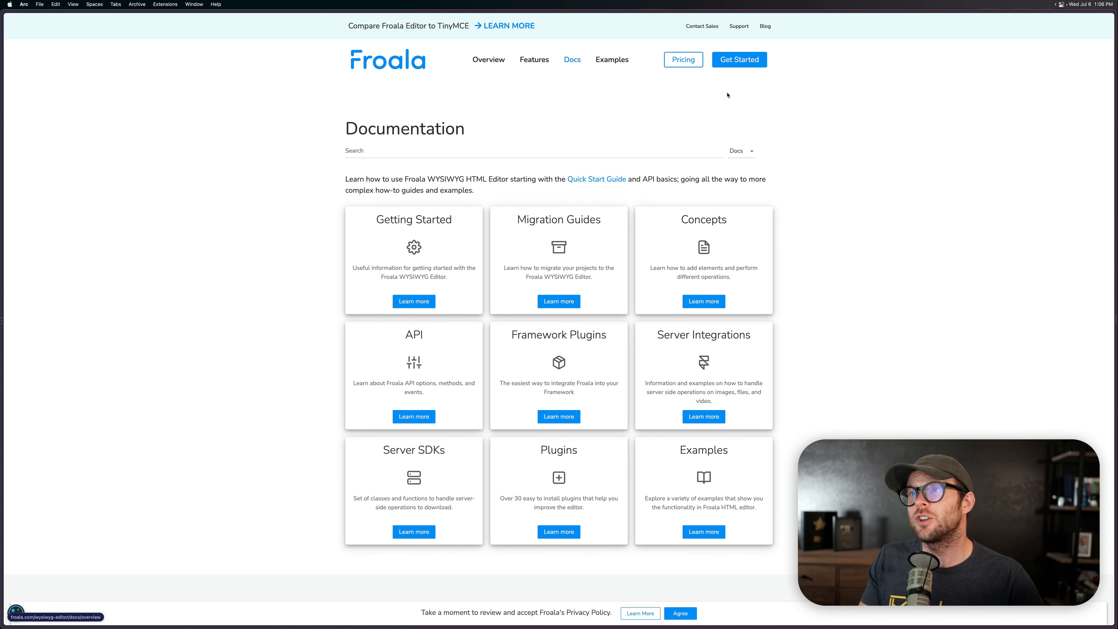
mouse_move(565, 168)
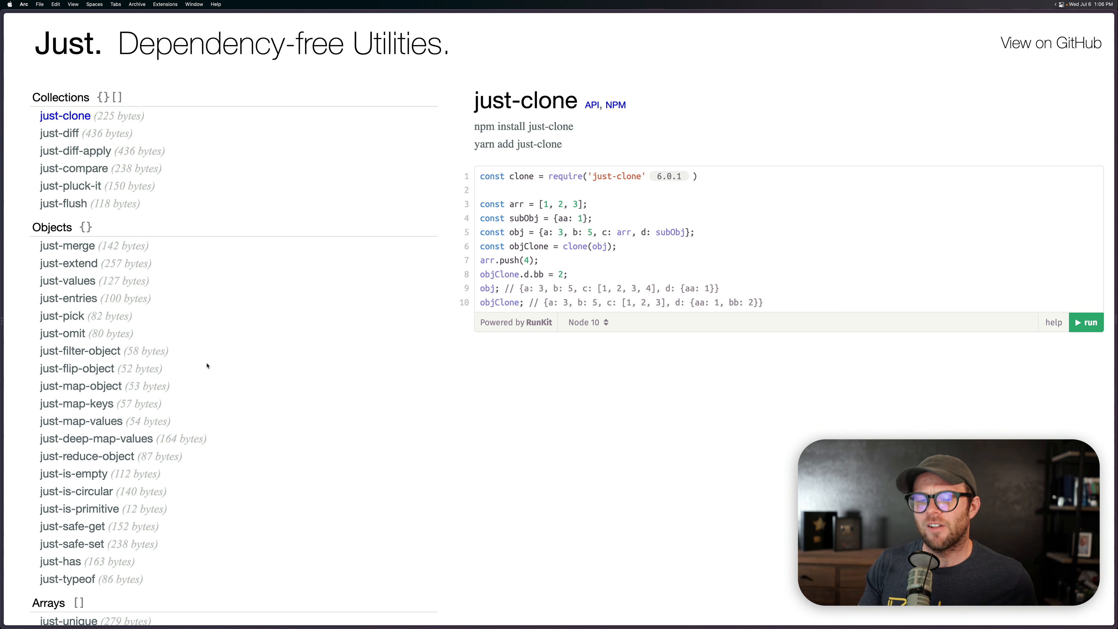
Bring the Arrays section into view and show the just-shuffle page with its install commands
scroll(down, 3)
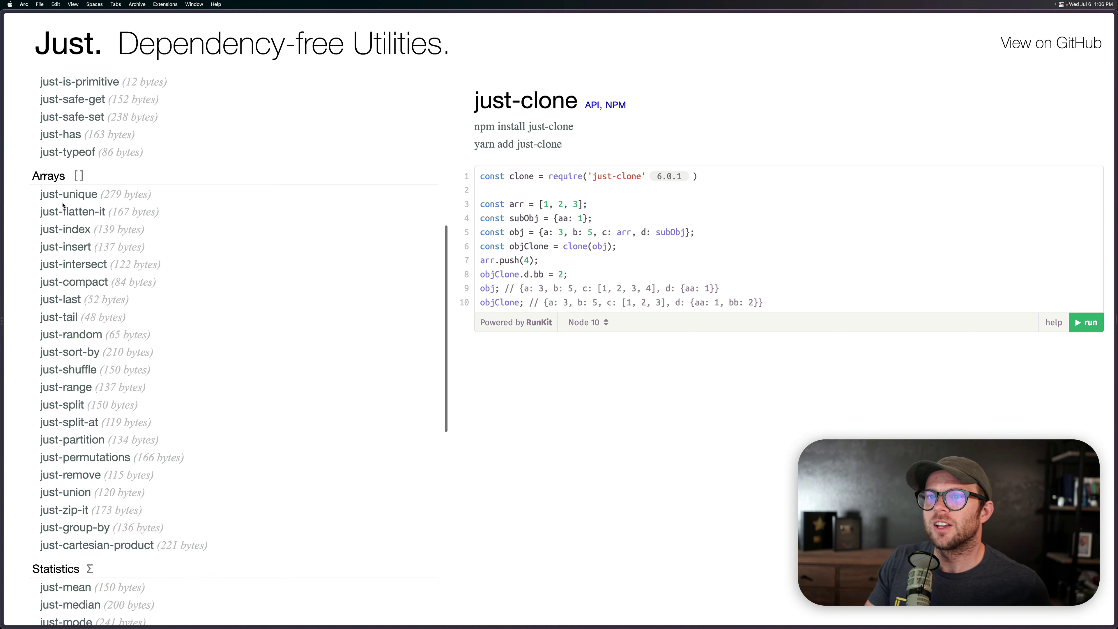
mouse_move(100, 444)
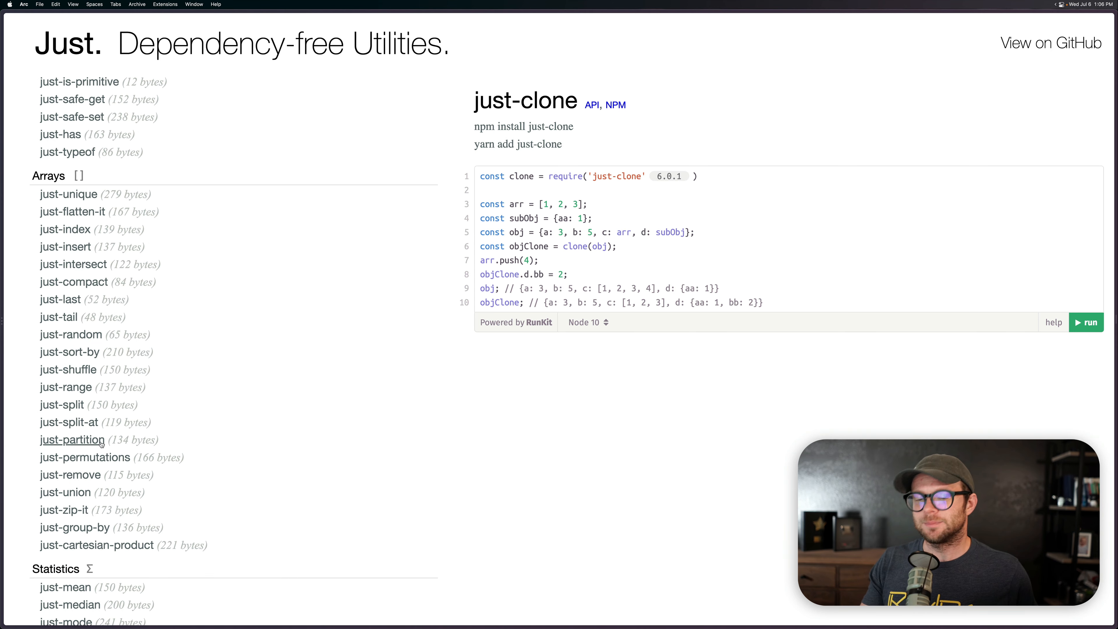
mouse_move(173, 567)
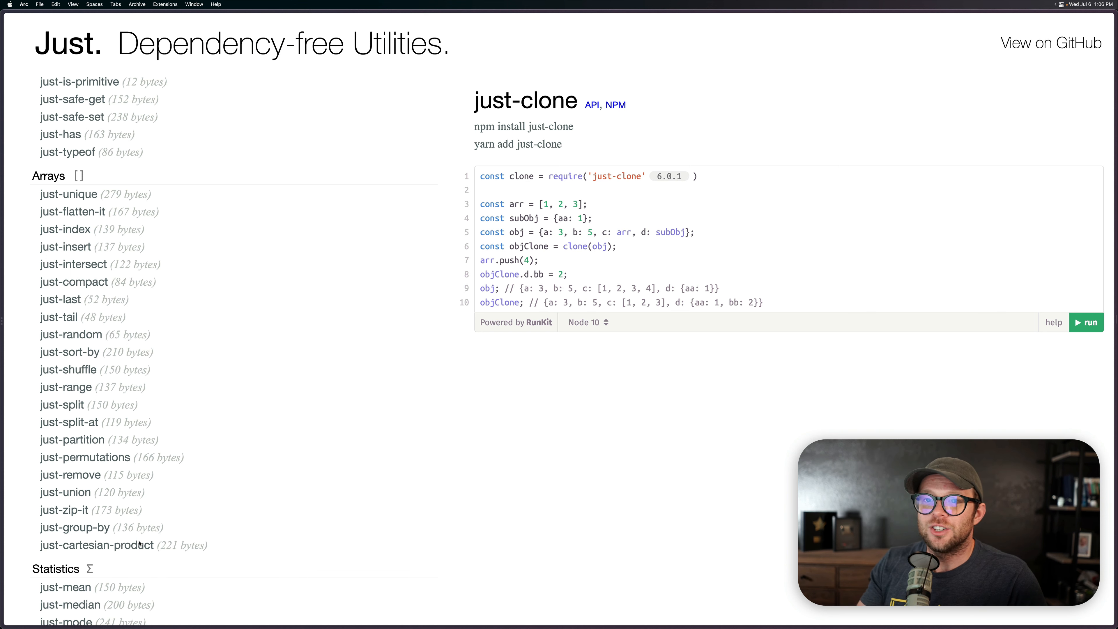
click(68, 369)
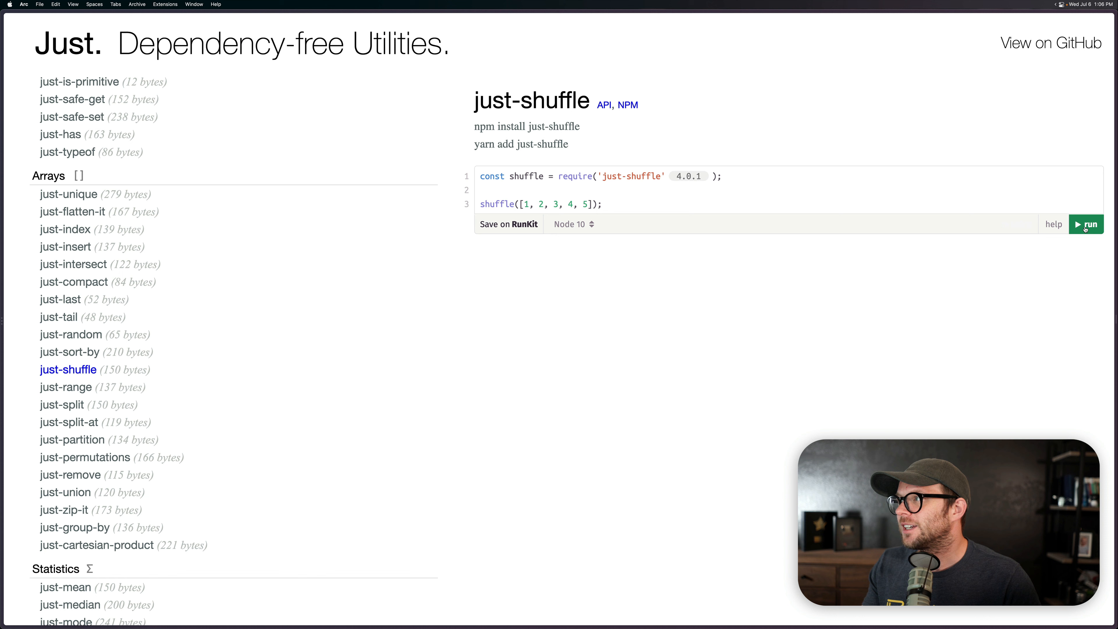
Run the just-shuffle RunKit example, returning the shuffled array [2, 4, 5, 1, 3]
click(1085, 225)
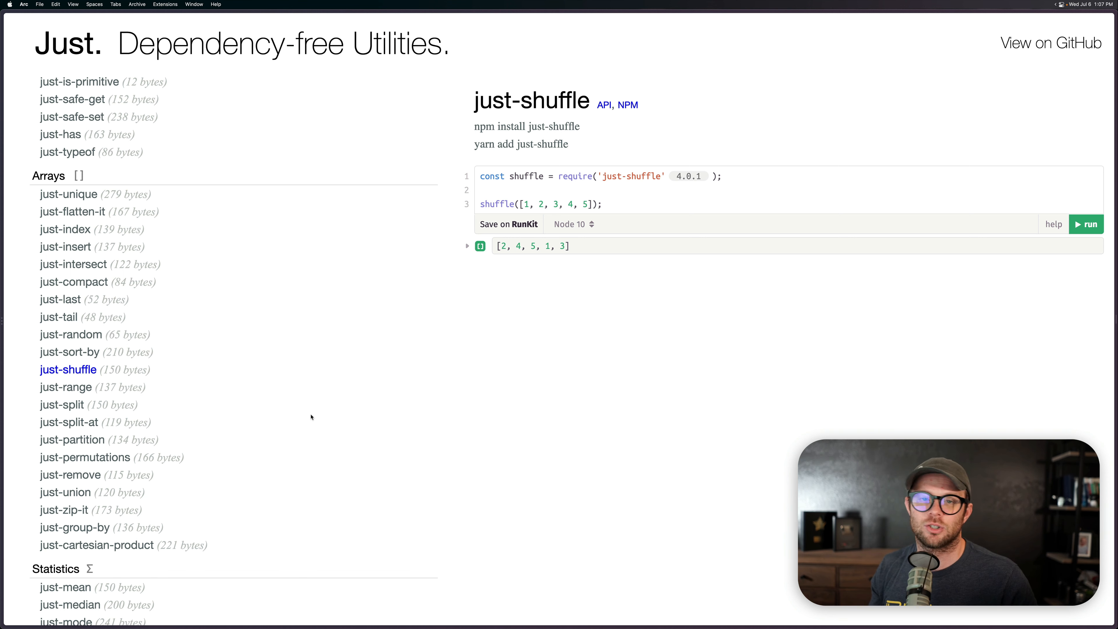
Reach the Numbers section and show the just-clamp page with its clamp example code
scroll(down, 3)
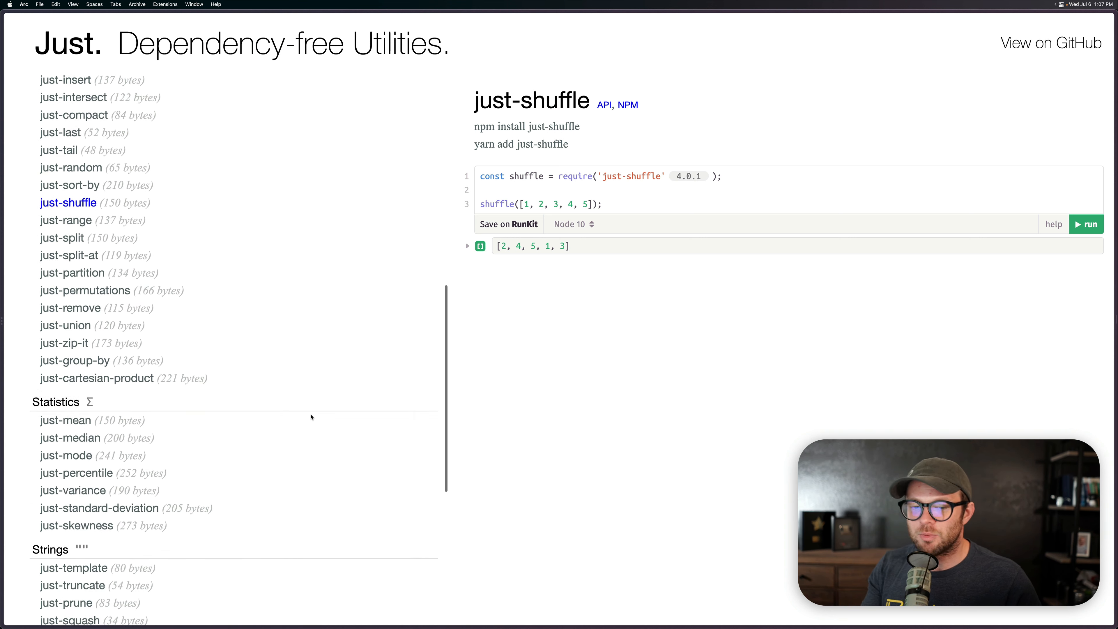
scroll(down, 3)
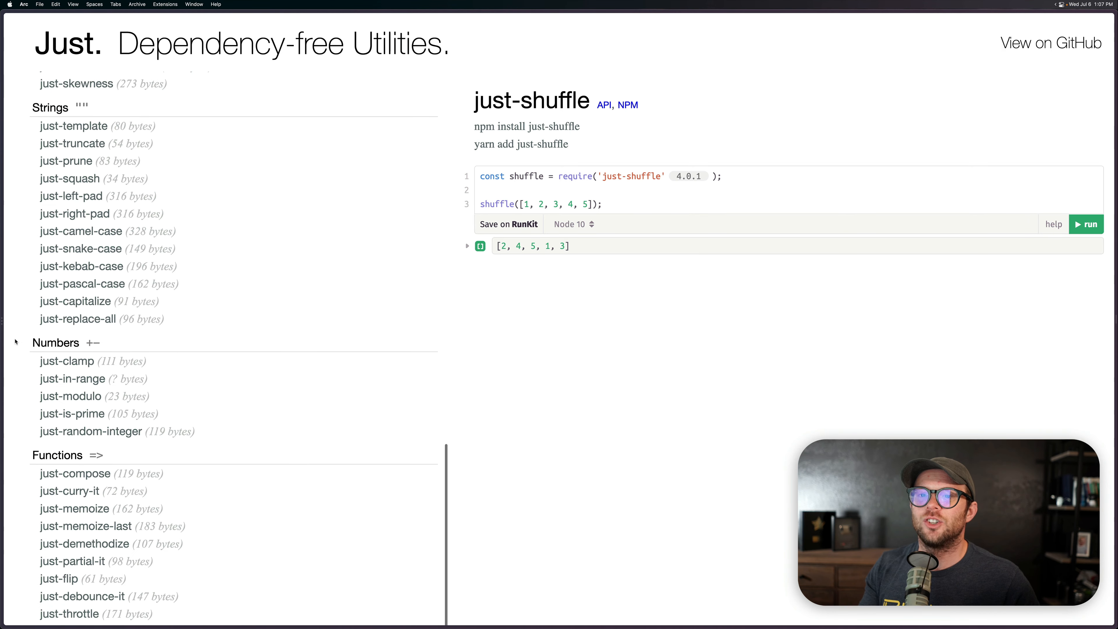
click(67, 361)
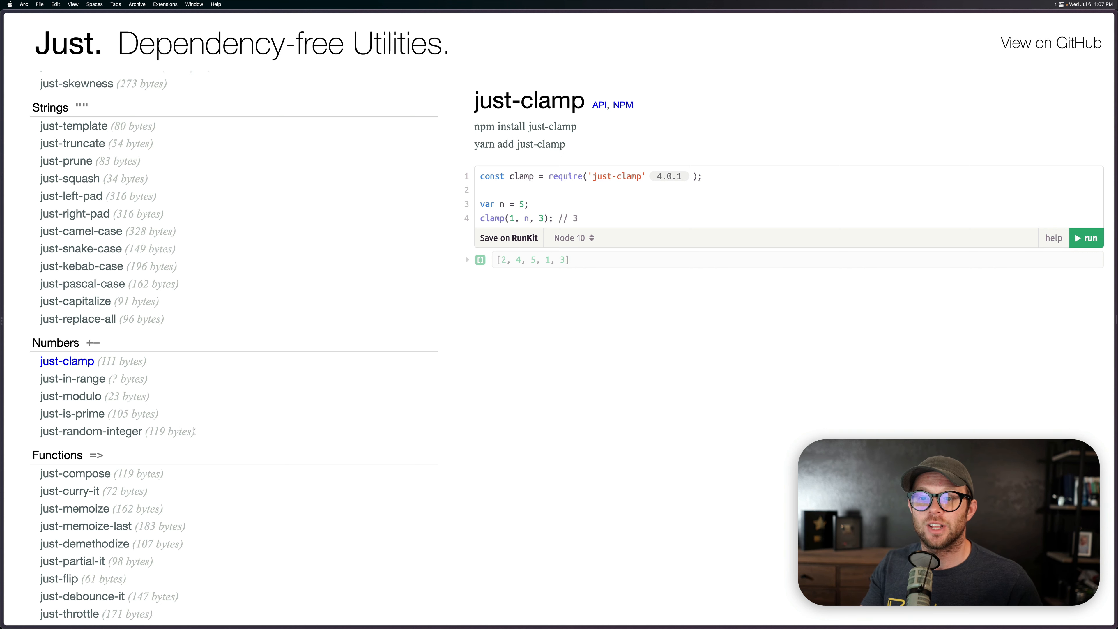
mouse_move(142, 477)
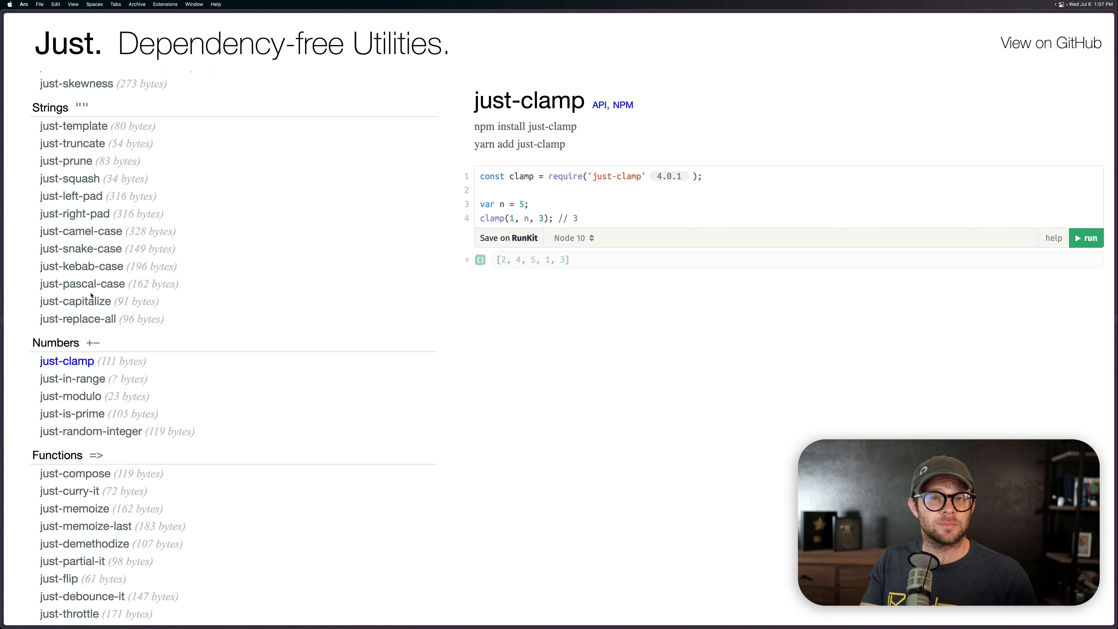
mouse_move(27, 323)
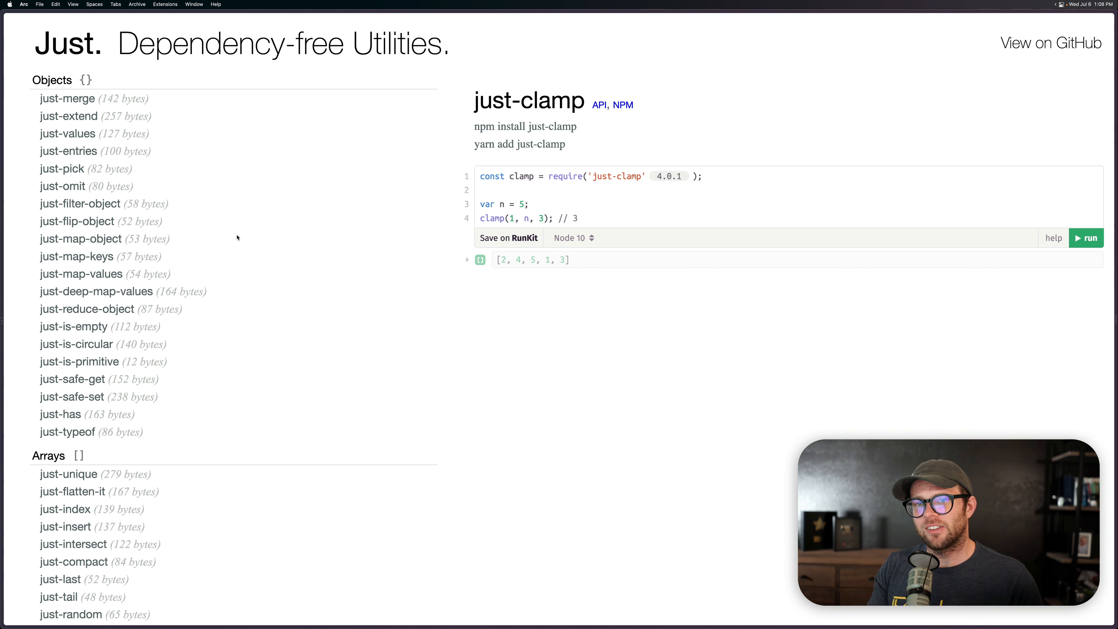
In the Objects section, view just-safe-set and then the just-has page with its example code
scroll(down, 3)
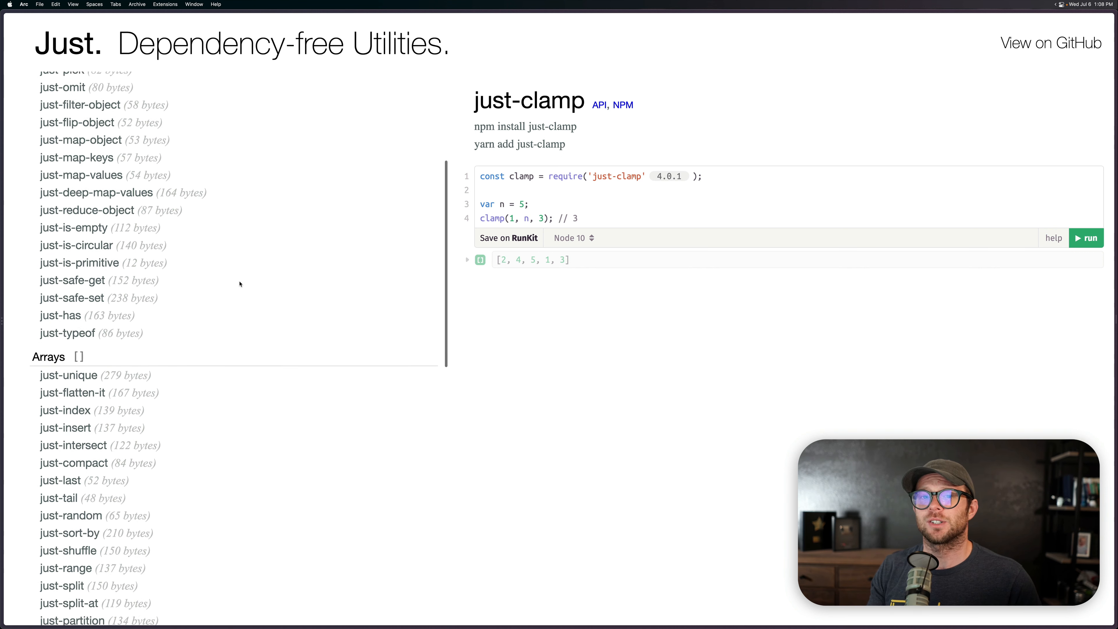
click(73, 298)
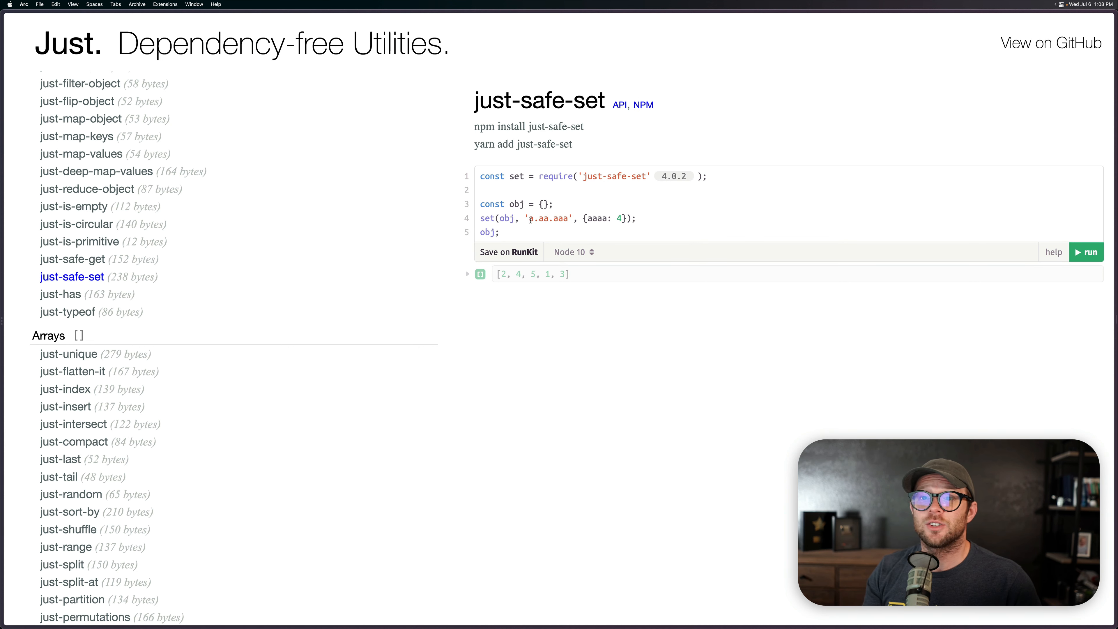
click(60, 294)
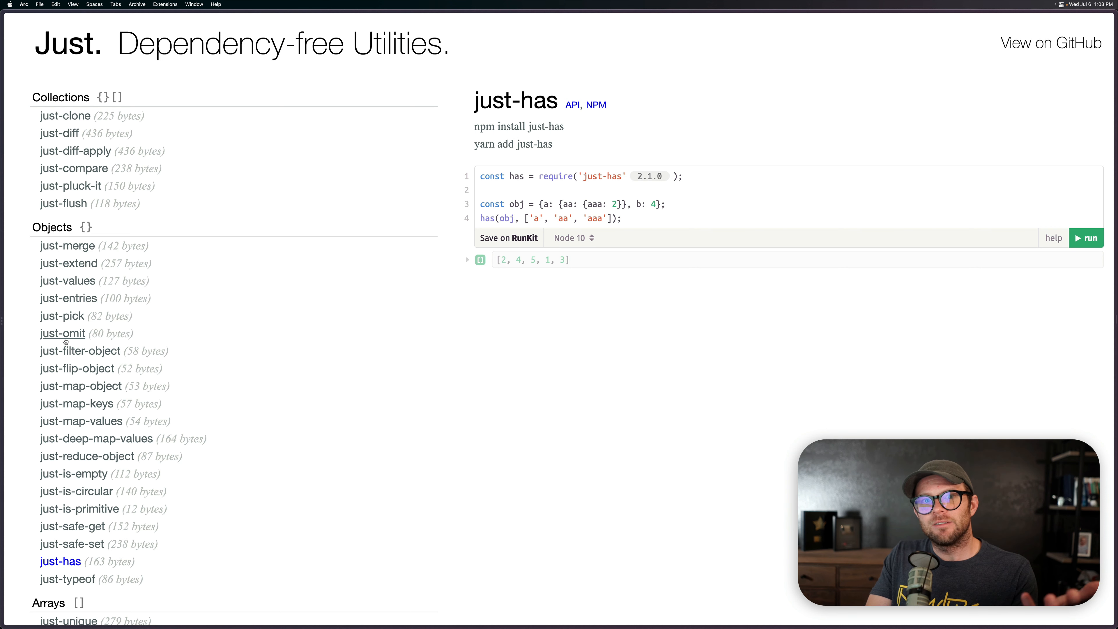
mouse_move(153, 395)
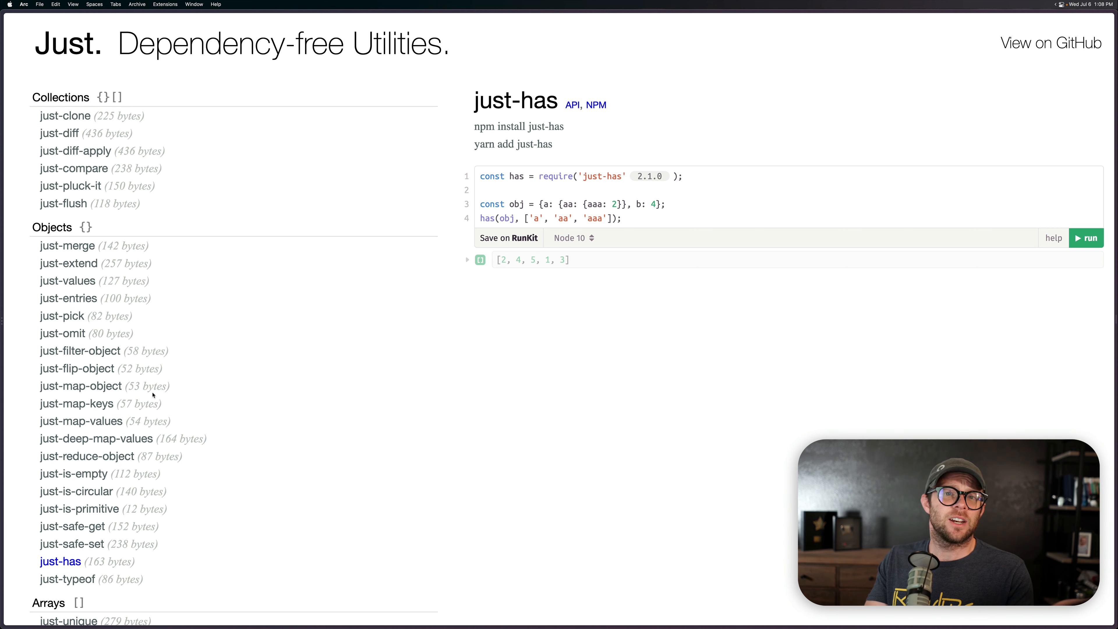
Go through the project README on GitHub to the just-compact source file and its implementation
scroll(down, 3)
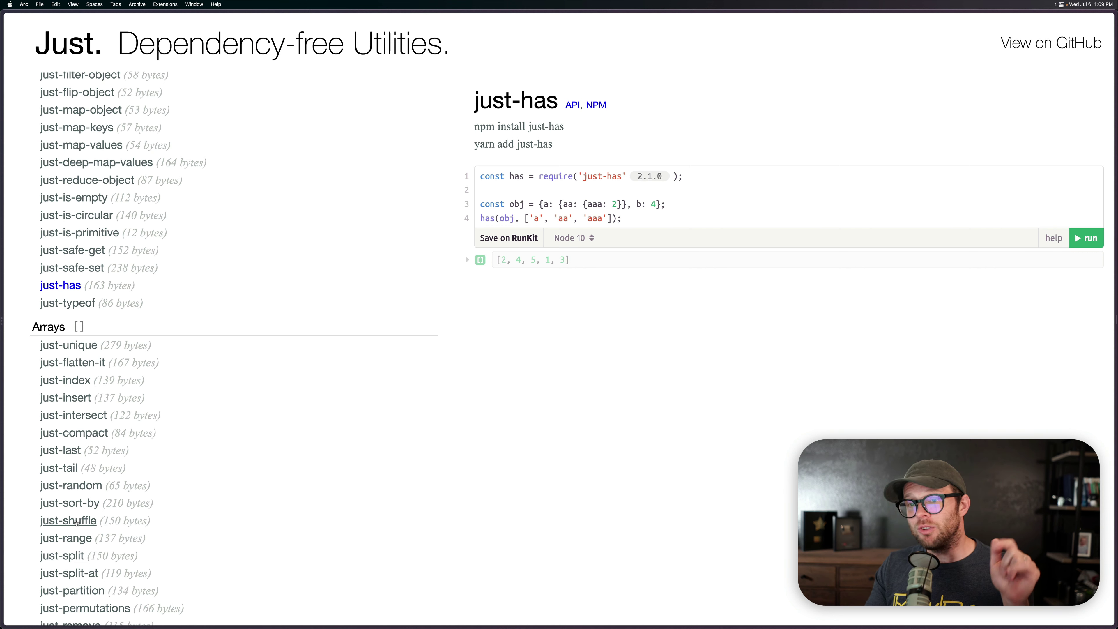
click(69, 519)
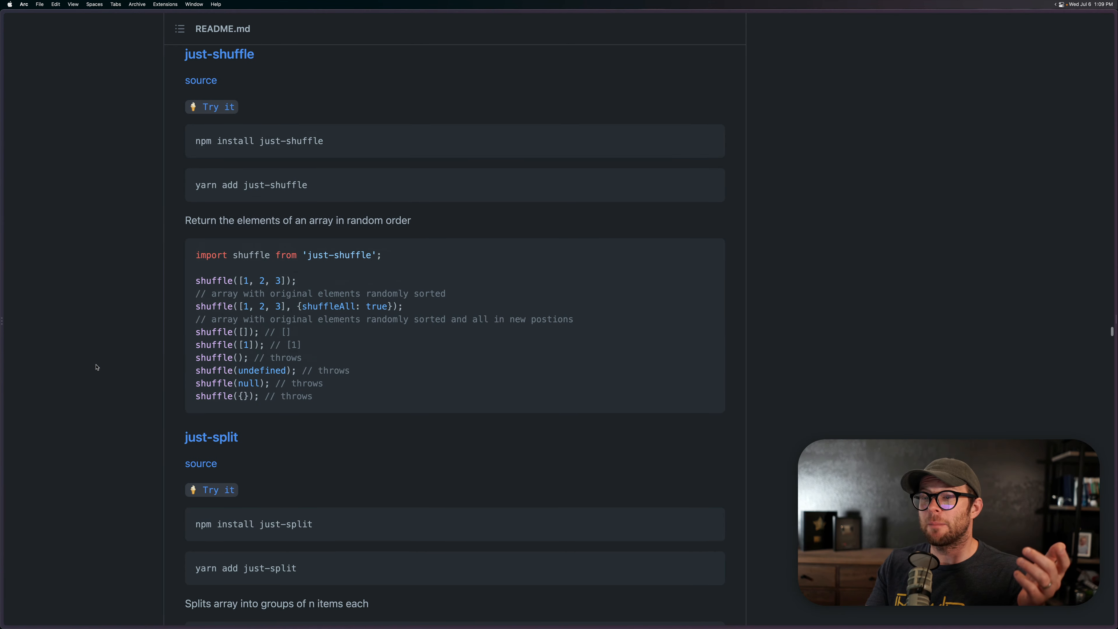
scroll(down, 3)
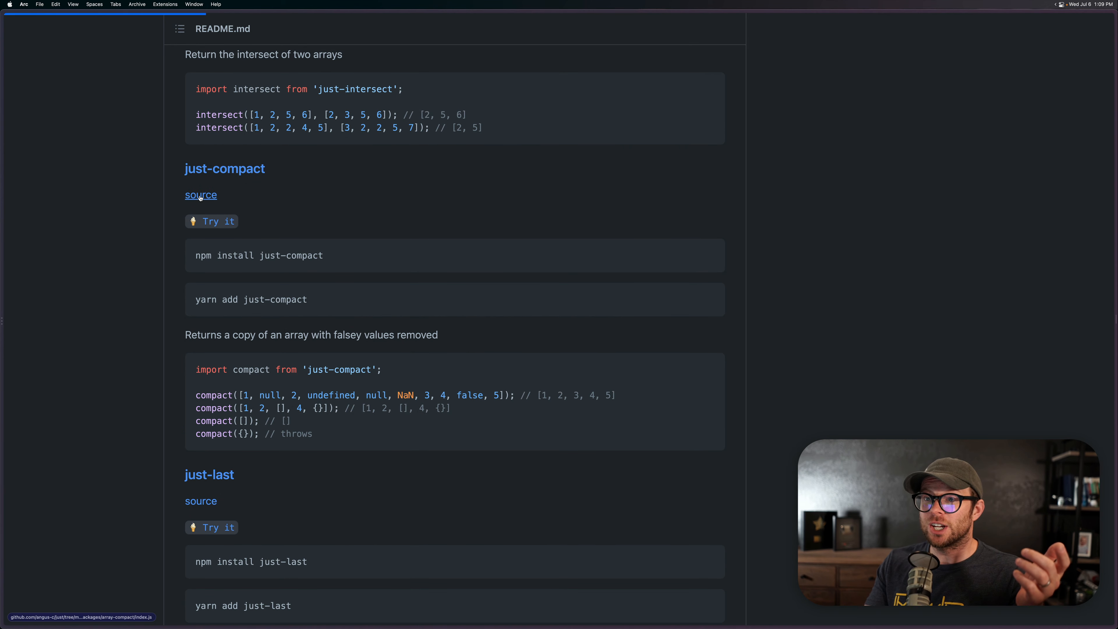
click(201, 195)
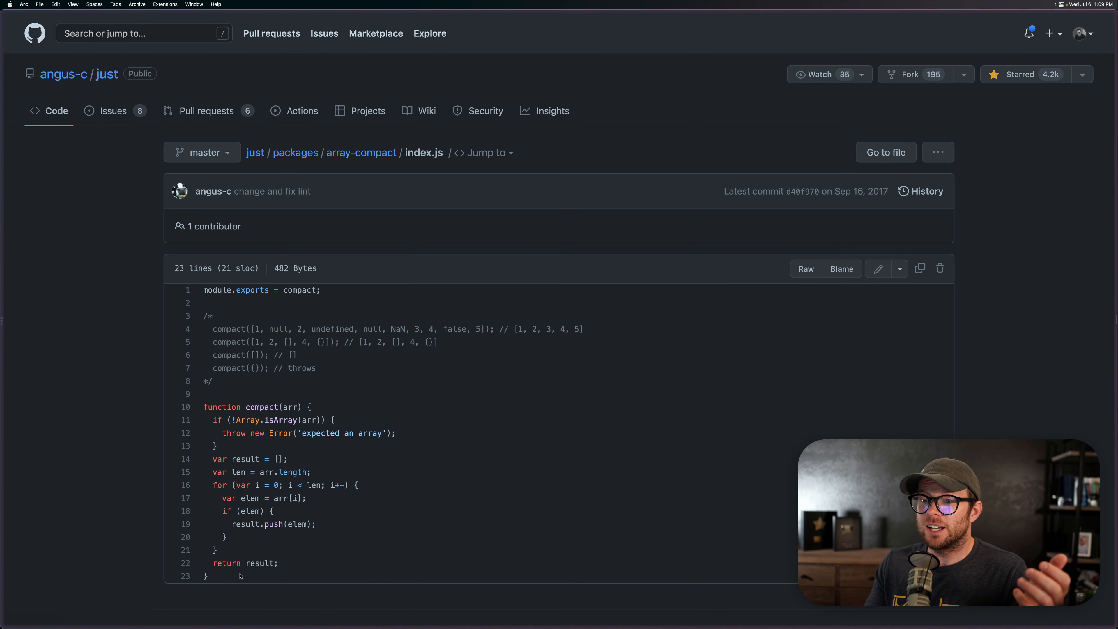